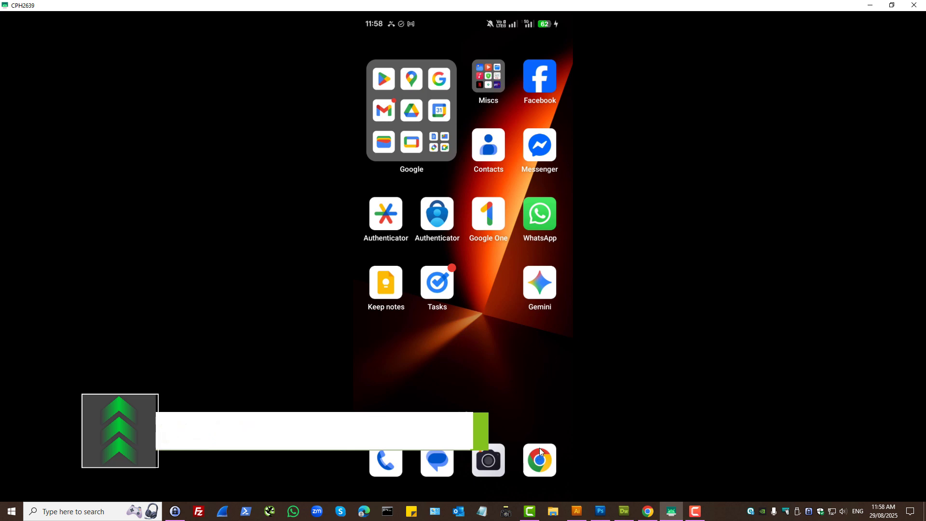
# - Launch Chrome from the phone's dock, landing on the Google homepage
pyautogui.click(539, 460)
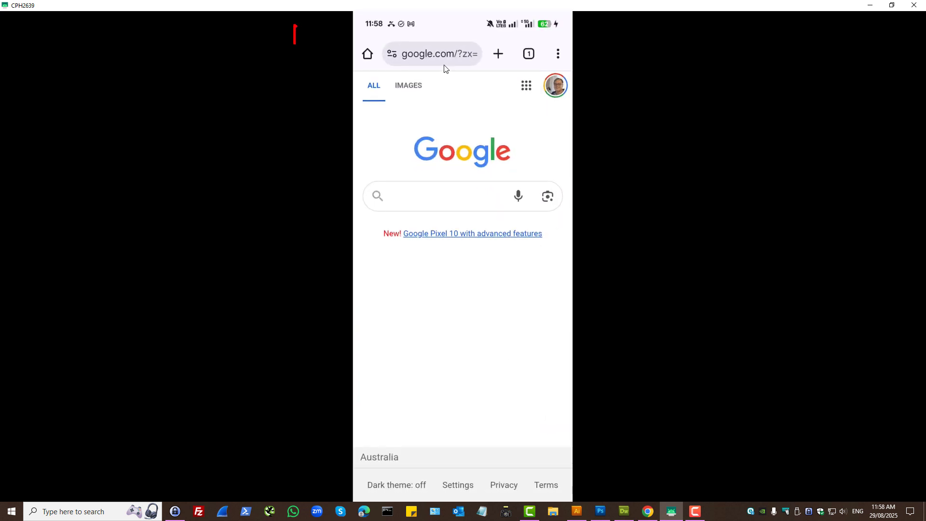
pyautogui.moveTo(453, 391)
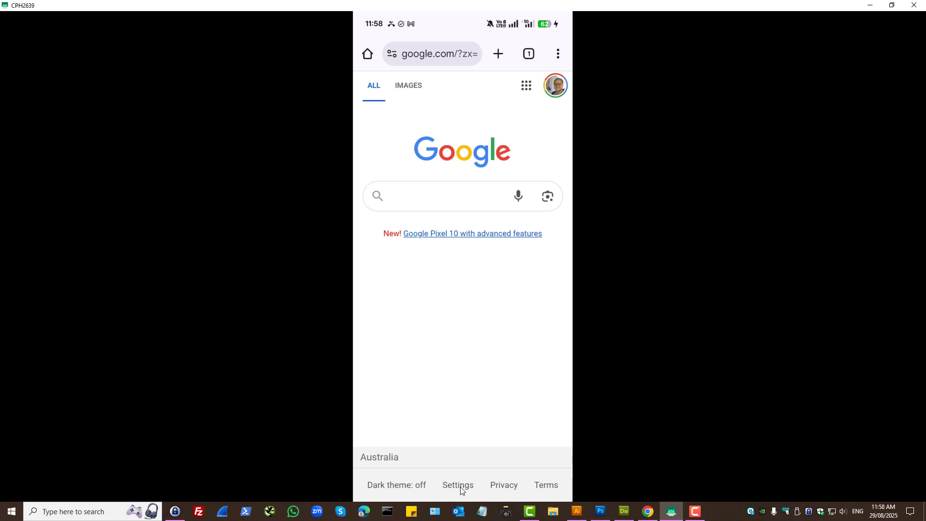
# - Reach Google's Search settings page via the Settings menu on the homepage
pyautogui.click(457, 485)
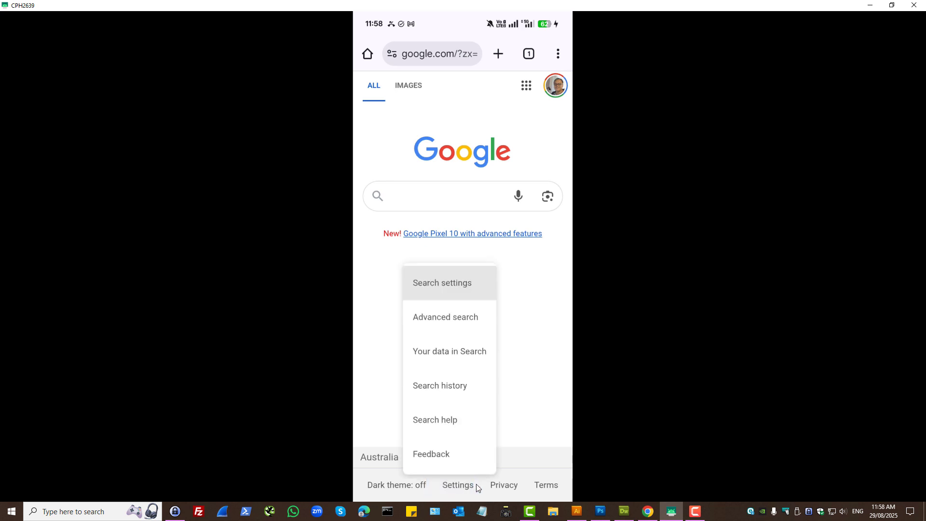
pyautogui.moveTo(443, 282)
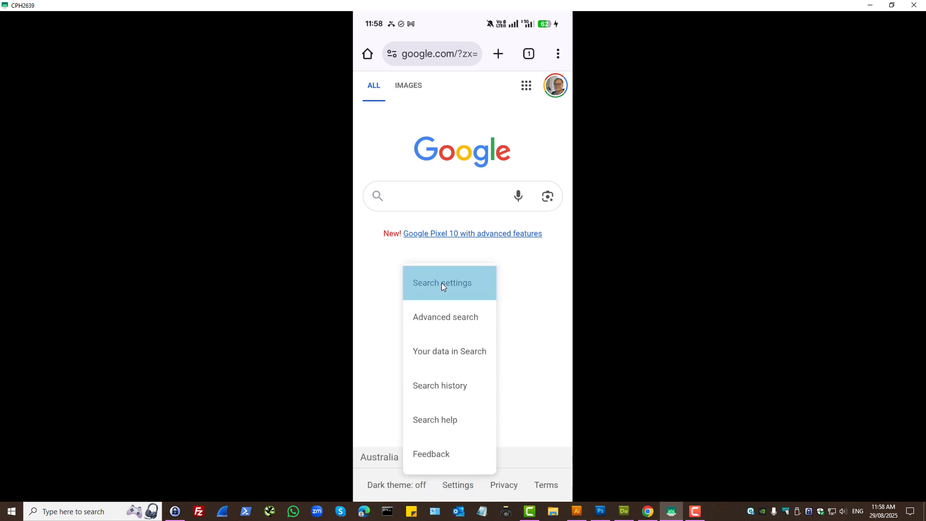
pyautogui.click(441, 282)
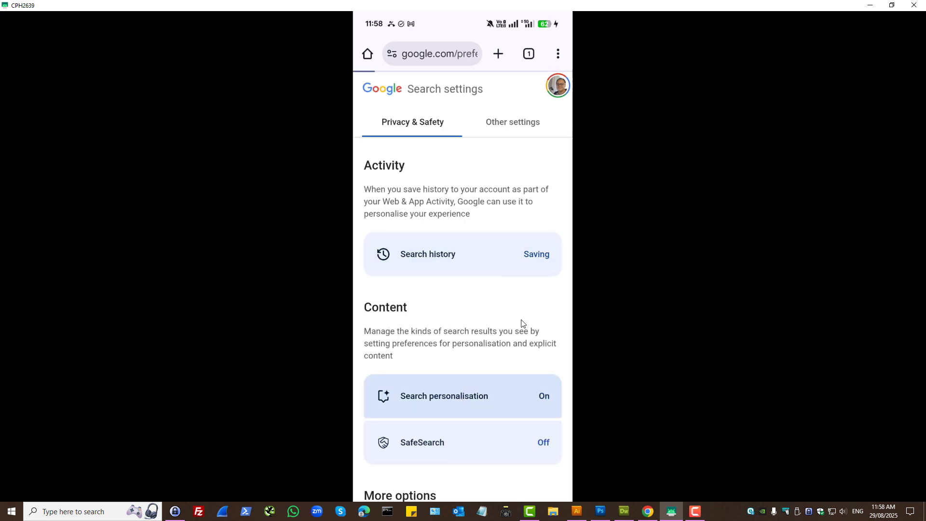
# - Switch the Personalise Search toggle off and return to the Search settings overview
pyautogui.click(462, 395)
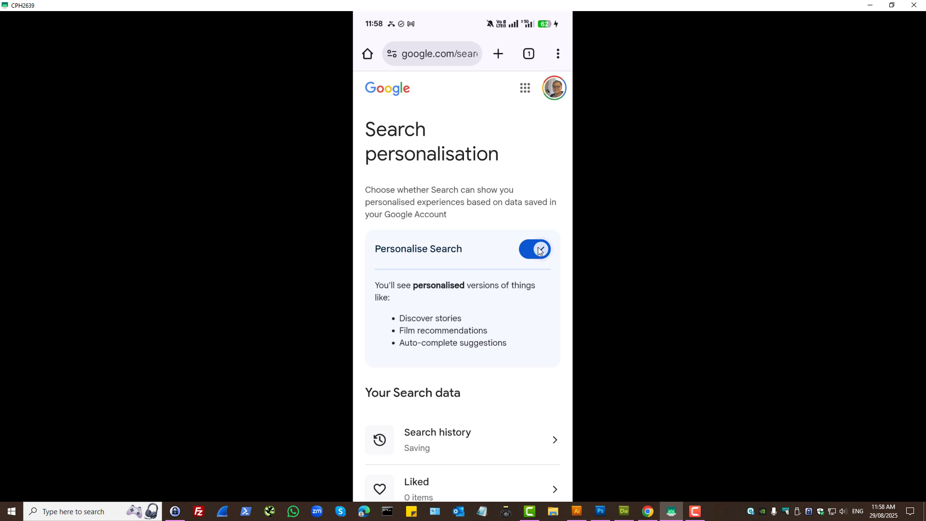
pyautogui.click(533, 248)
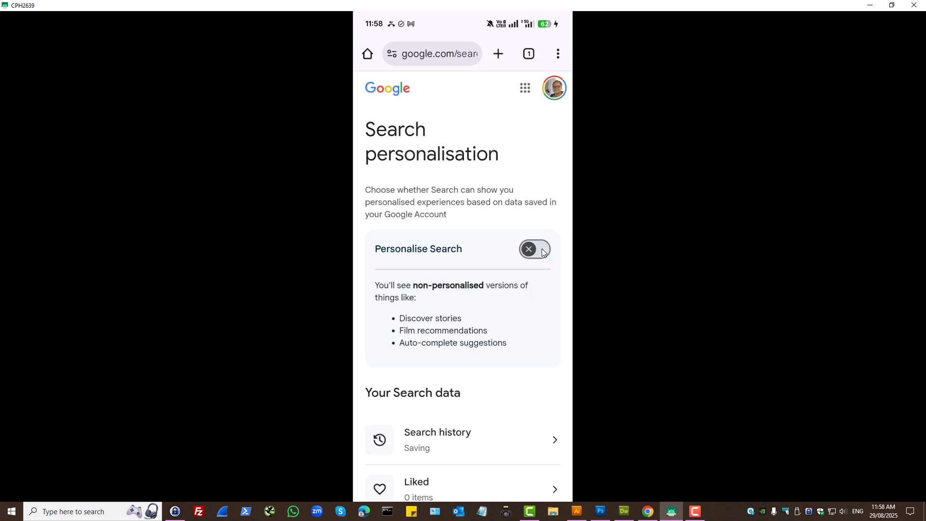
pyautogui.click(533, 249)
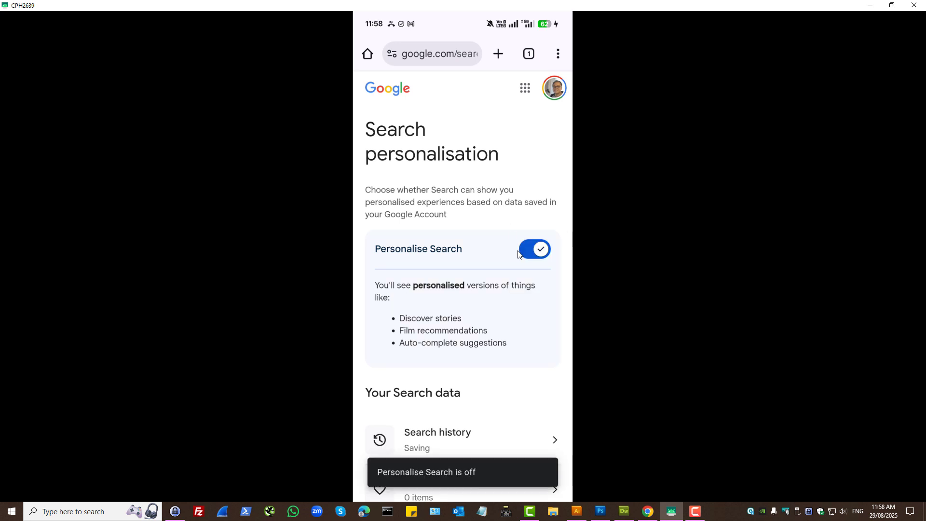
pyautogui.click(533, 248)
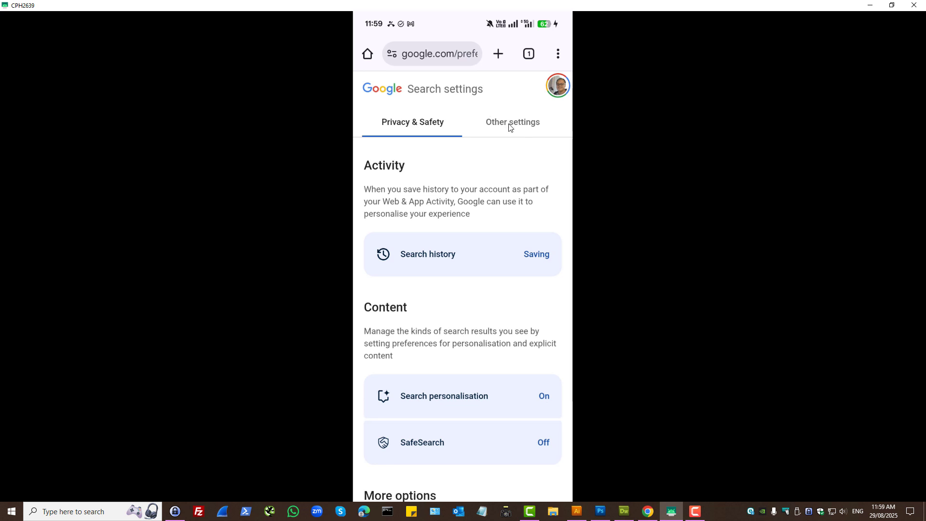
# - Show the Other settings tab, where auto-complete with trending searches is off
pyautogui.click(512, 123)
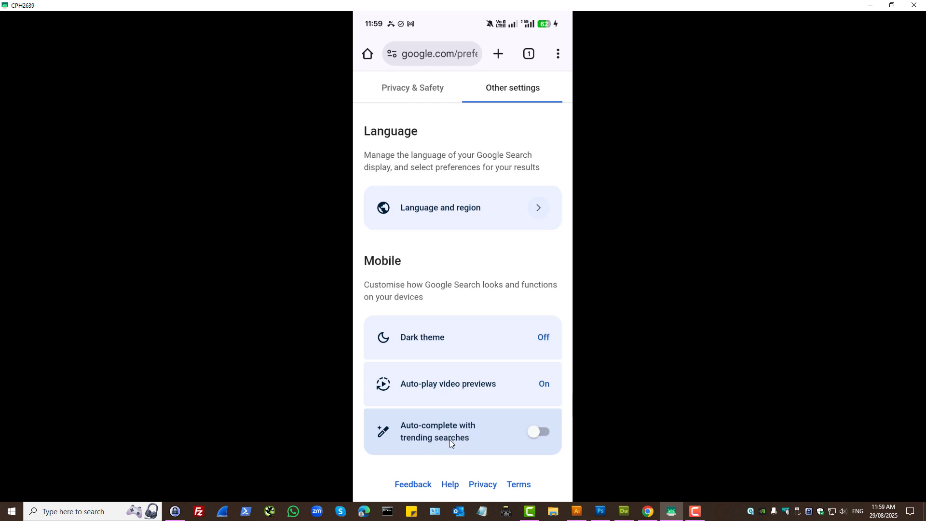
pyautogui.moveTo(437, 64)
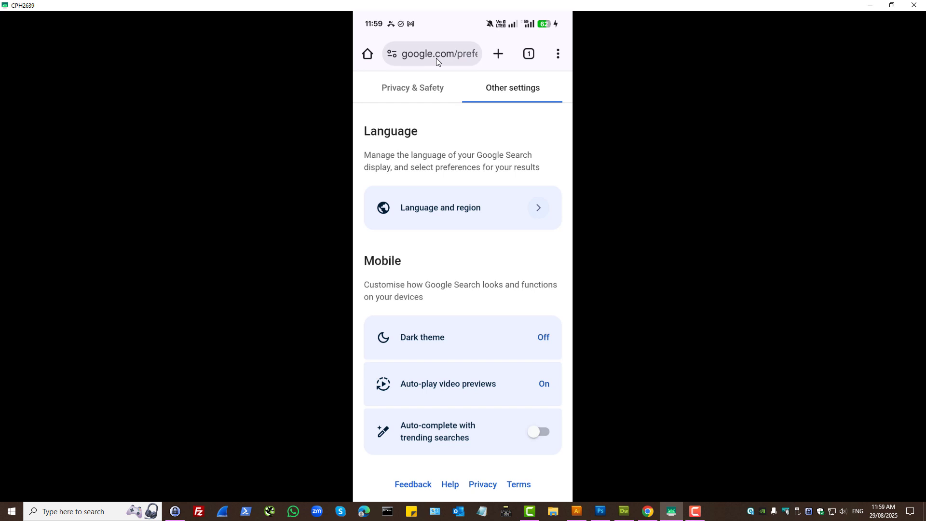
pyautogui.moveTo(507, 439)
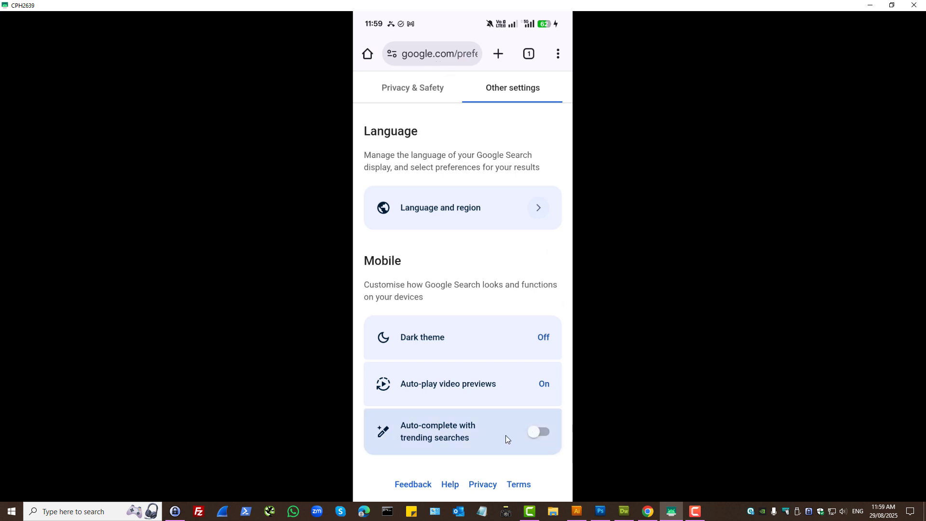
pyautogui.moveTo(479, 155)
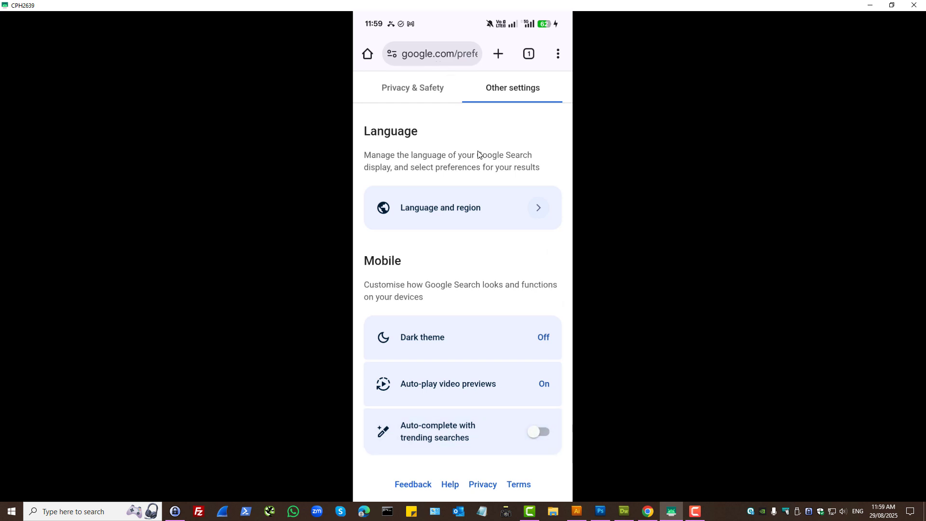
pyautogui.moveTo(517, 154)
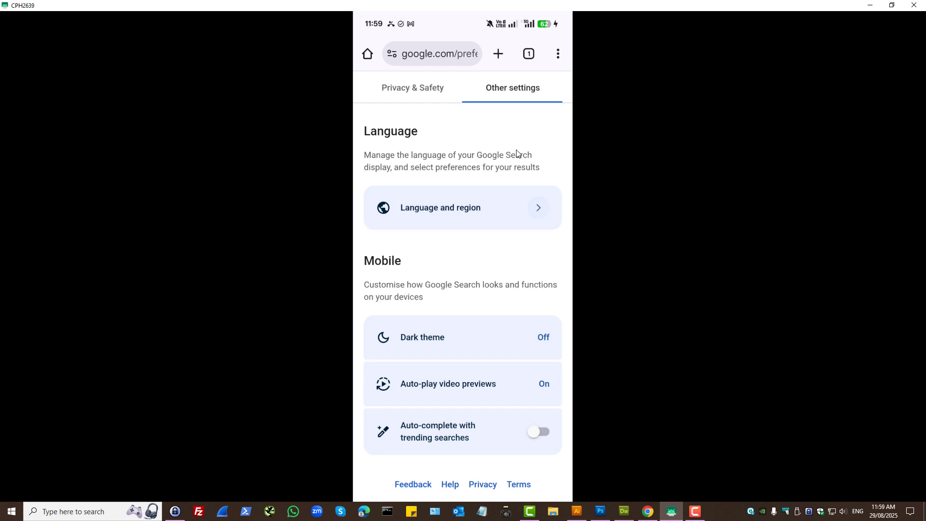
# - Bring up Chrome's full Delete browsing data screen with the detailed choices
pyautogui.click(556, 54)
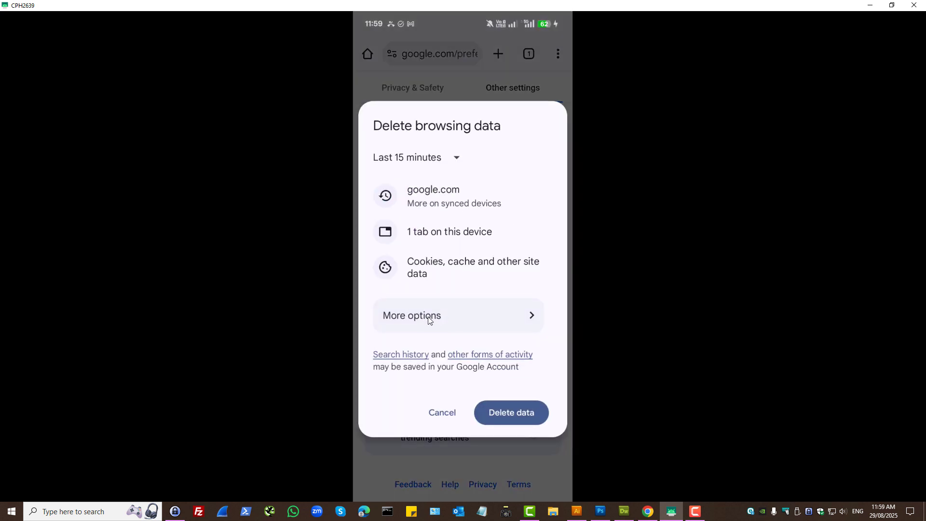
pyautogui.click(412, 315)
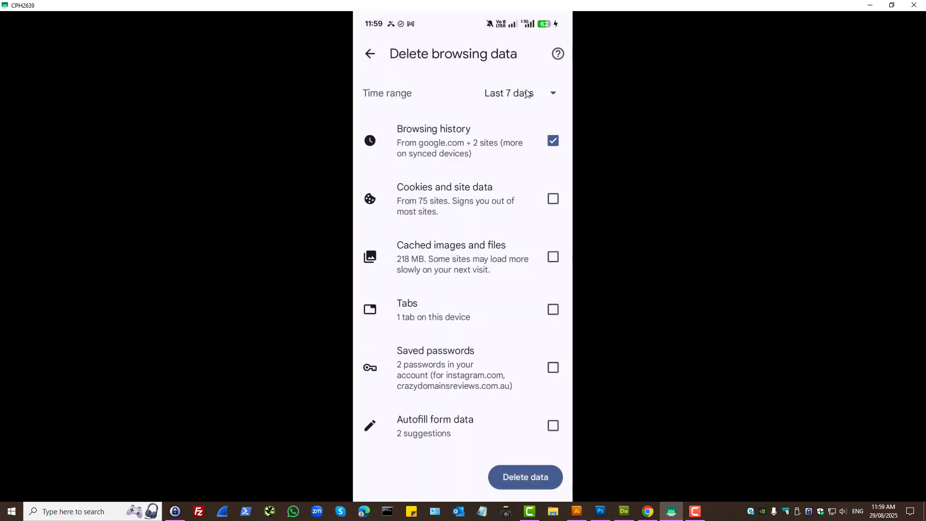
# - Set the time range to All time, tick Autofill form data, then switch to desktop Chrome
pyautogui.click(520, 94)
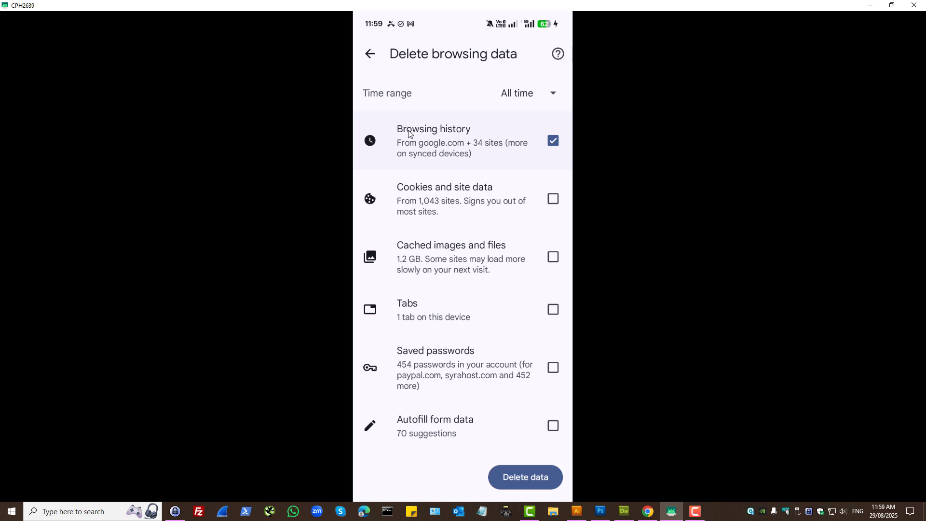
pyautogui.moveTo(453, 140)
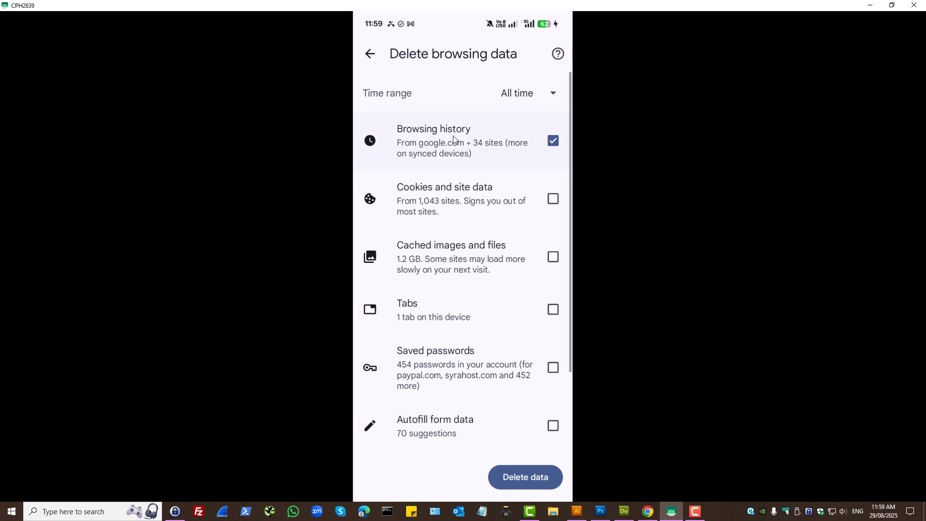
pyautogui.moveTo(479, 312)
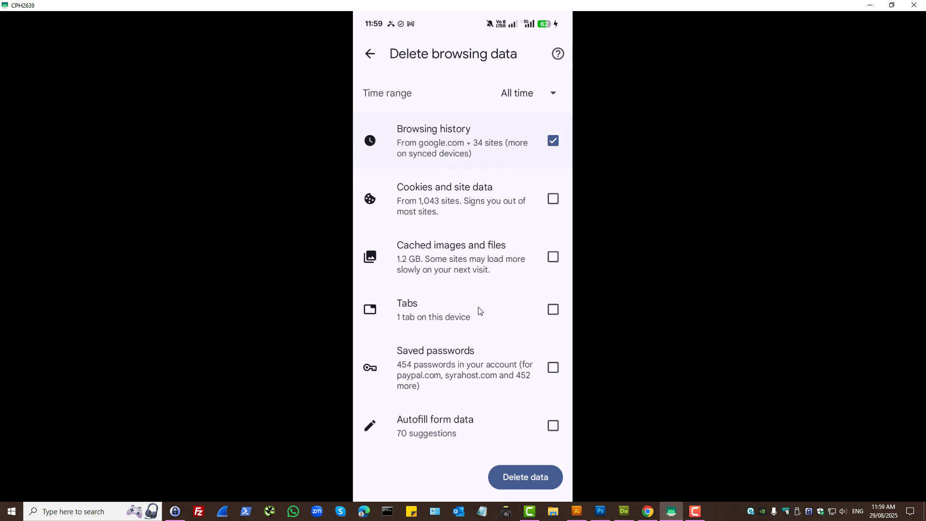
pyautogui.moveTo(430, 428)
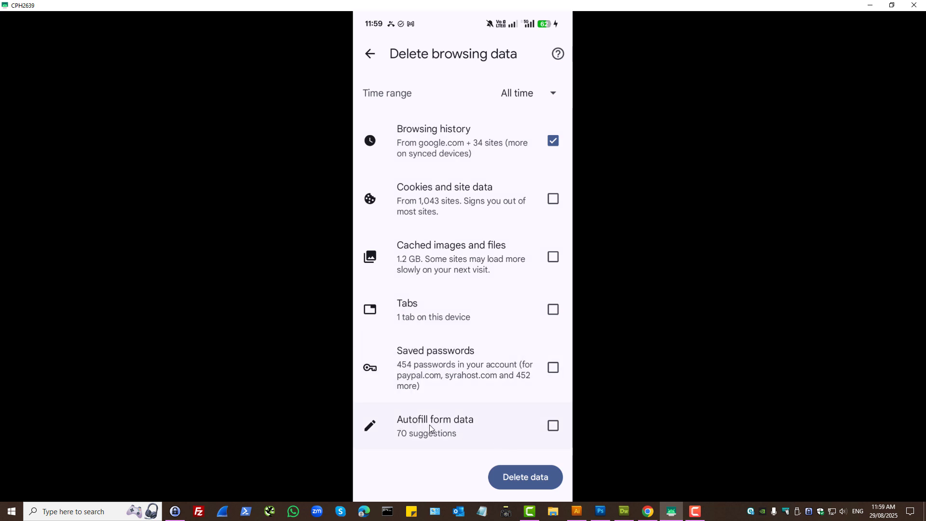
pyautogui.click(552, 425)
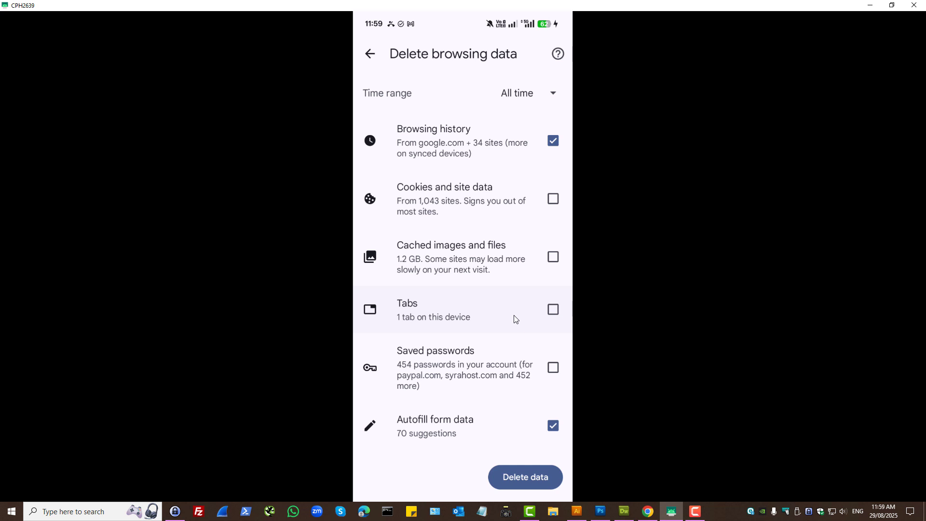
pyautogui.moveTo(647, 511)
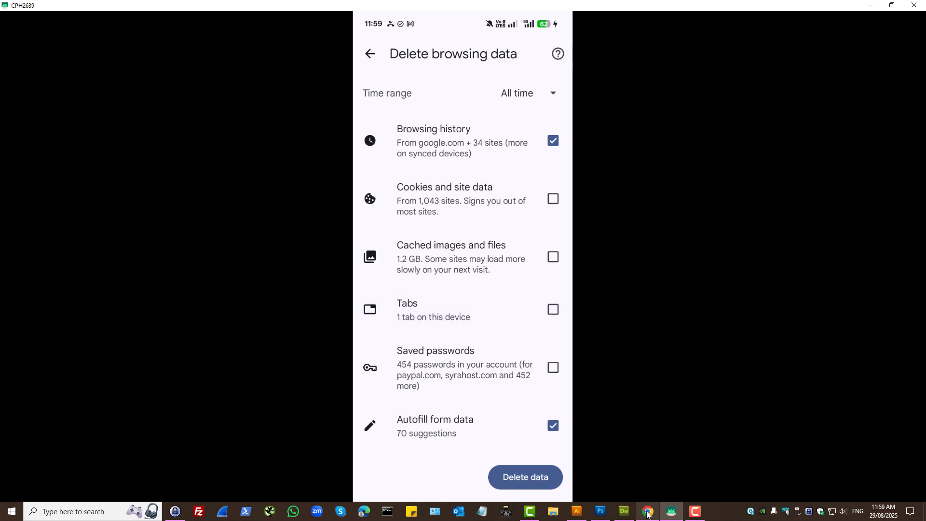
pyautogui.click(647, 511)
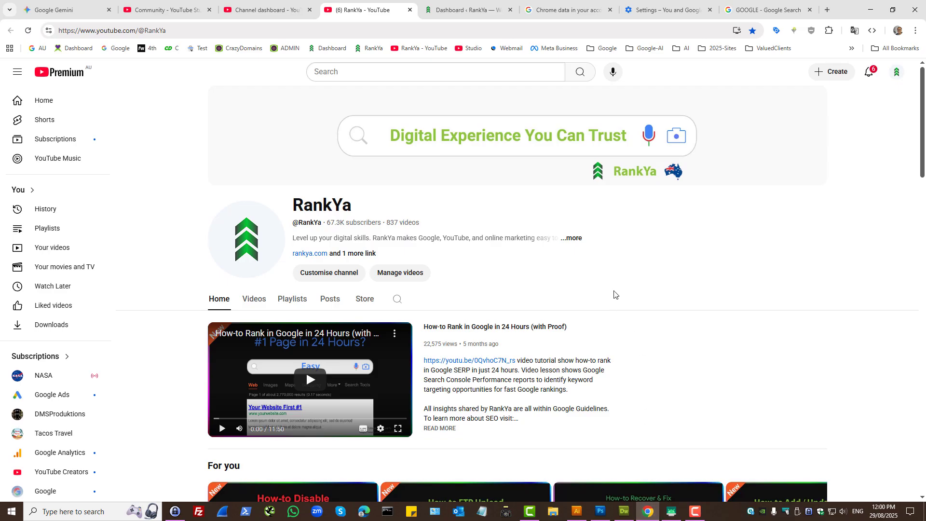
pyautogui.moveTo(611, 290)
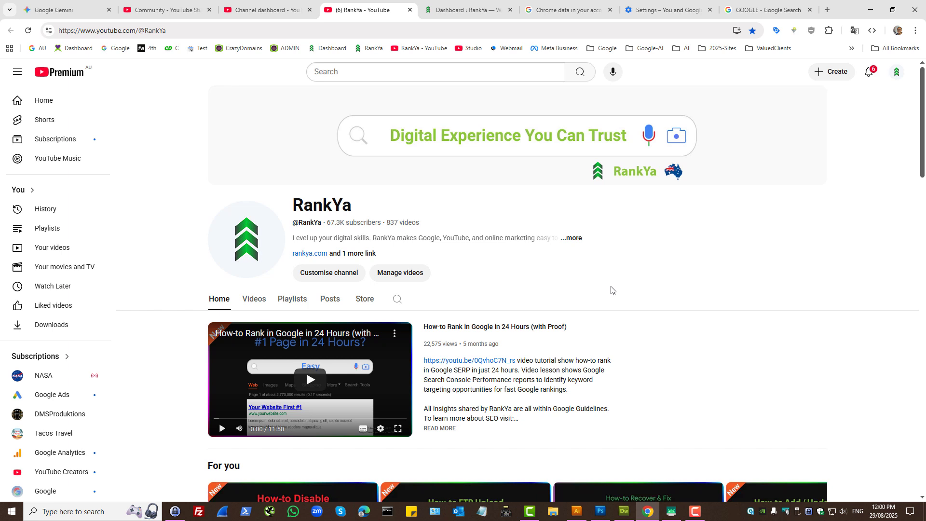